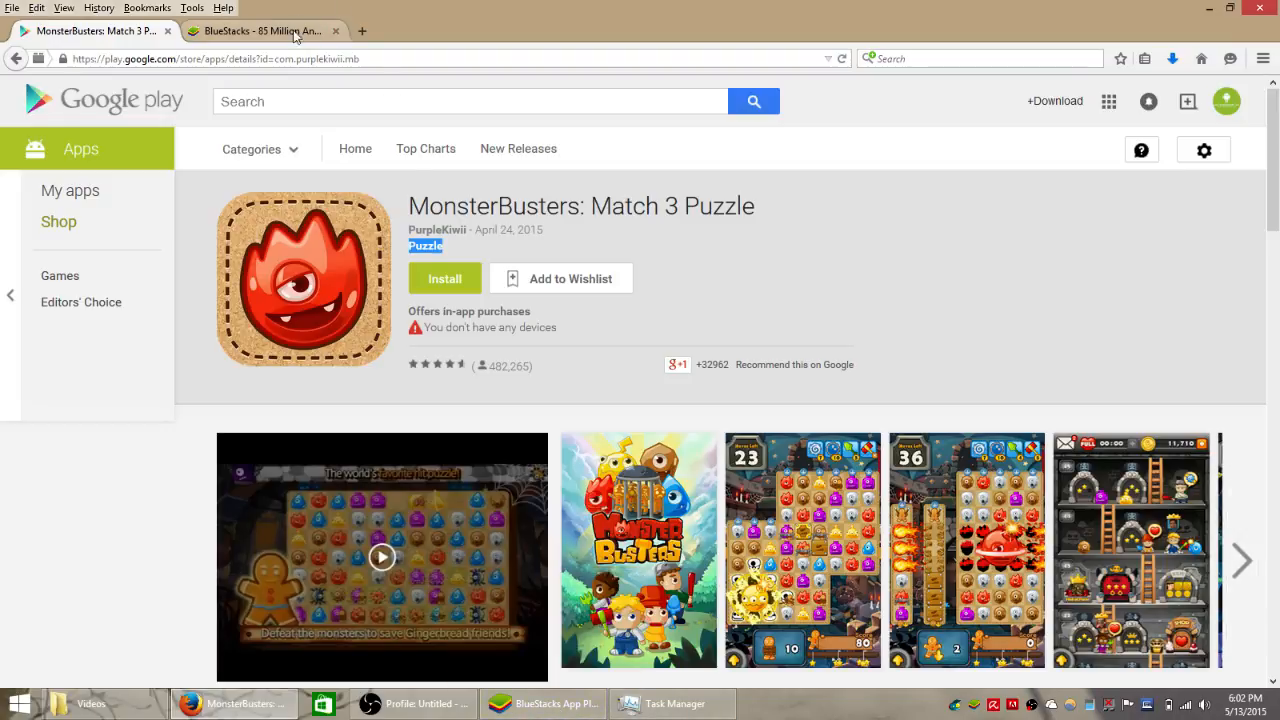
Switch to the bluestacks.com homepage in the second Firefox tab
{"action": "left_click", "coordinate": [260, 30]}
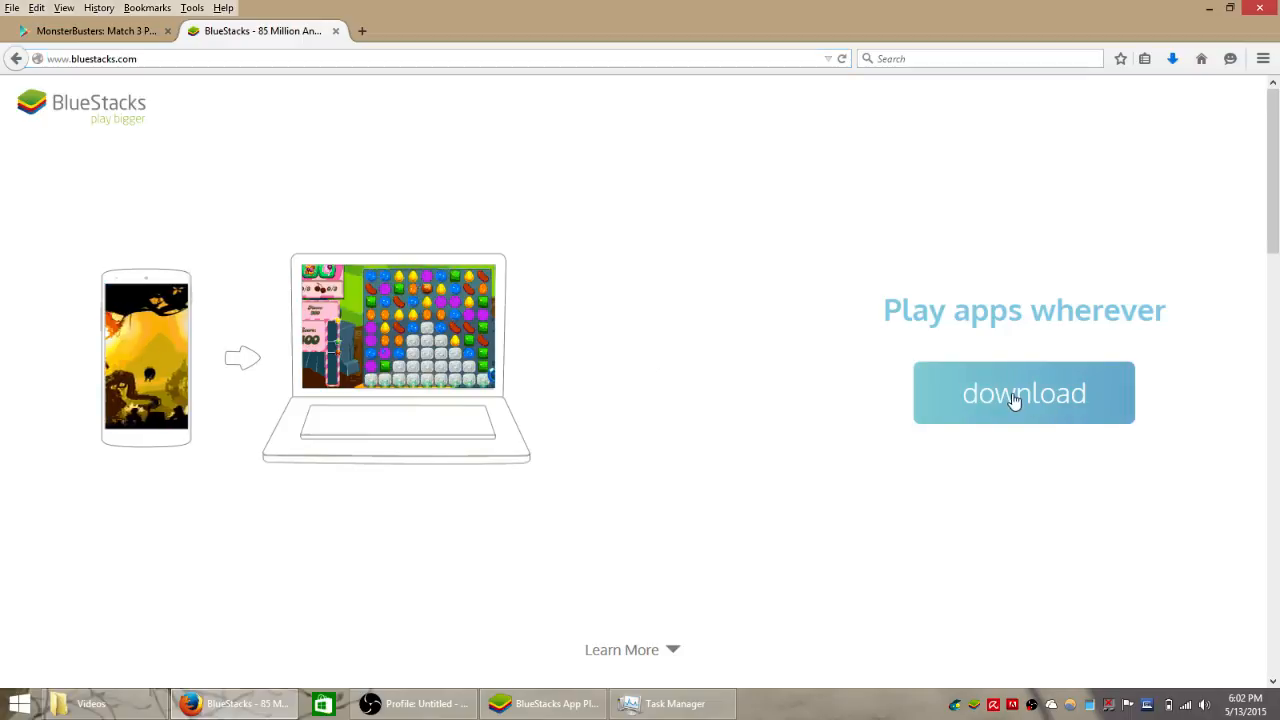
Download the BlueStacks App Player installer and confirm the file-opening dialog
{"action": "left_click", "coordinate": [1024, 392]}
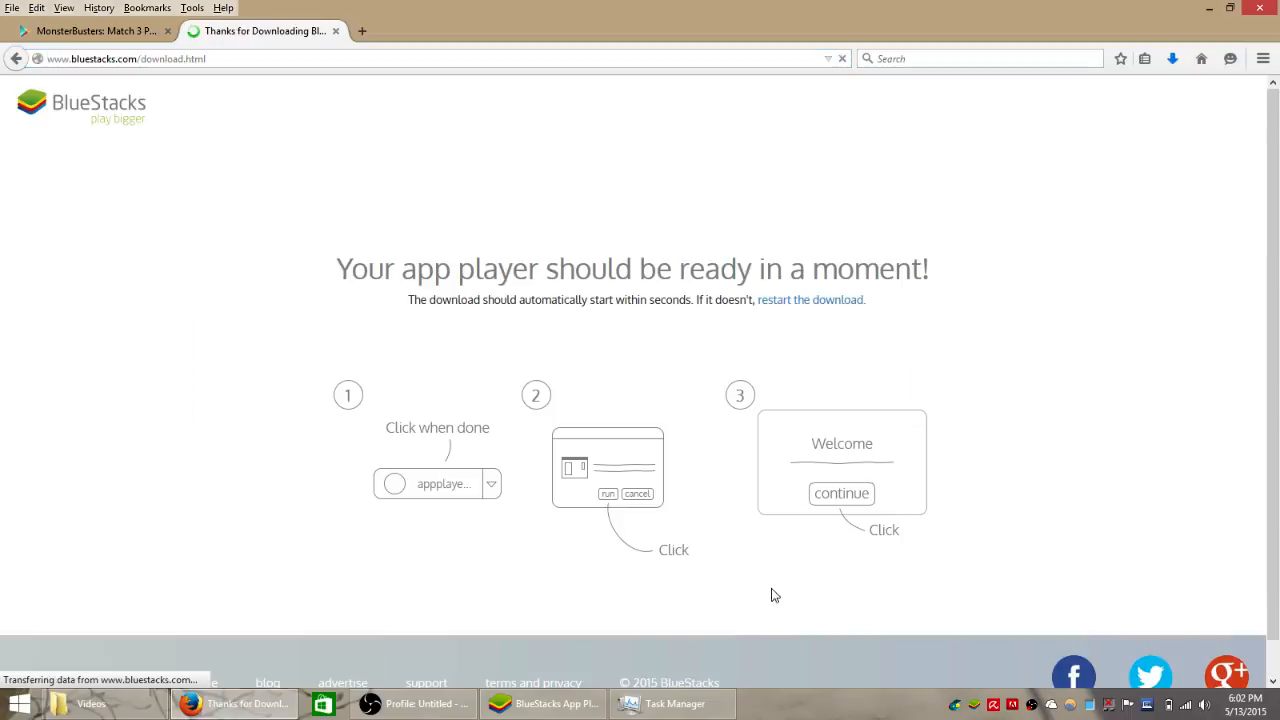
{"action": "mouse_move", "coordinate": [730, 578]}
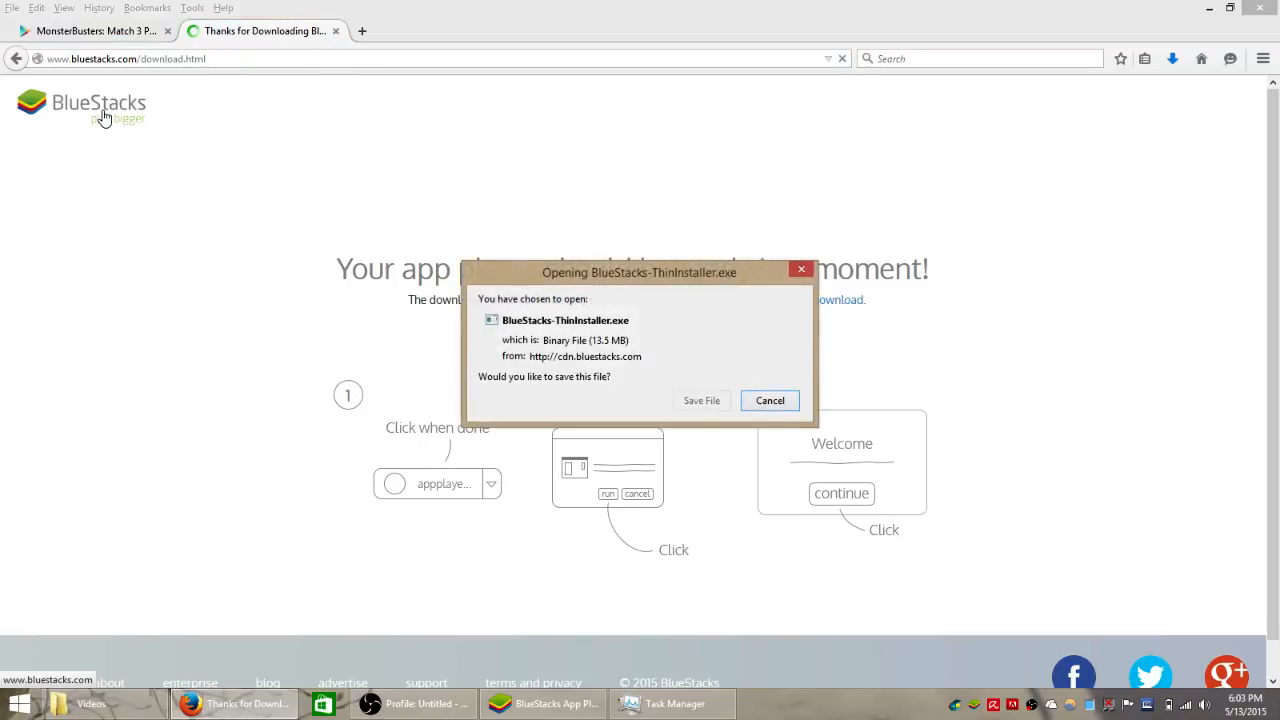
{"action": "left_click", "coordinate": [770, 400]}
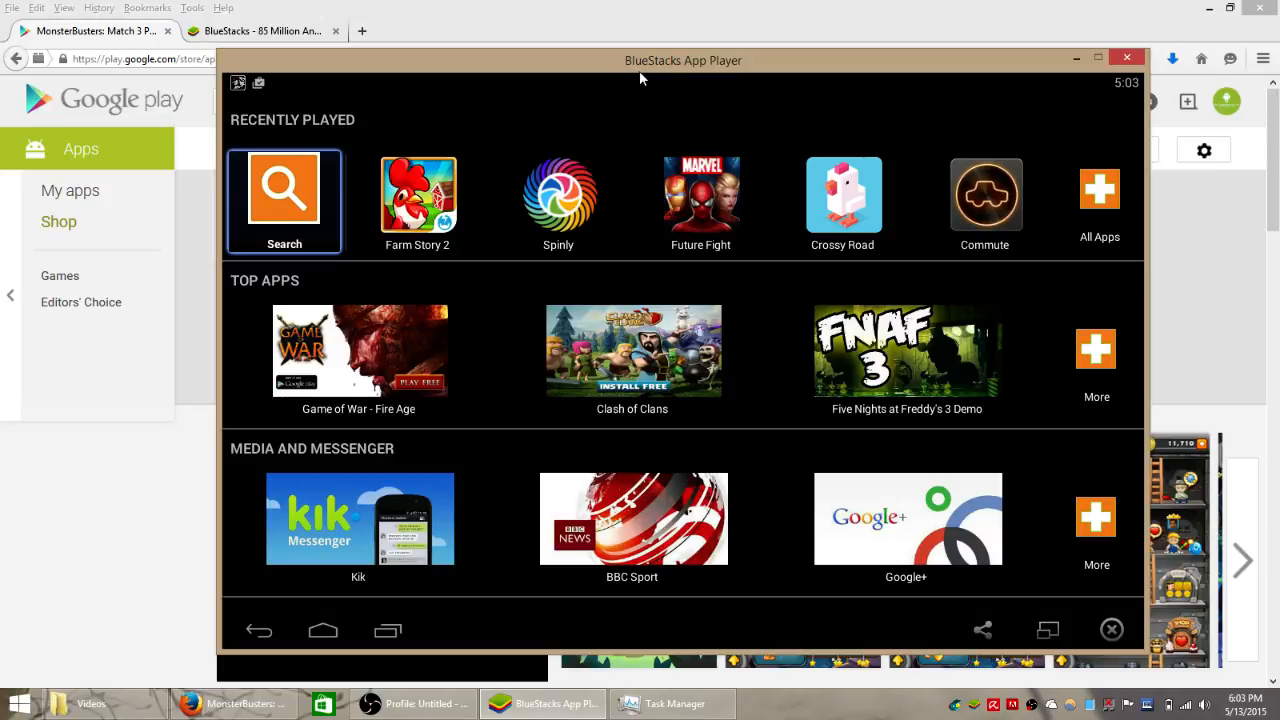
{"action": "mouse_move", "coordinate": [664, 8]}
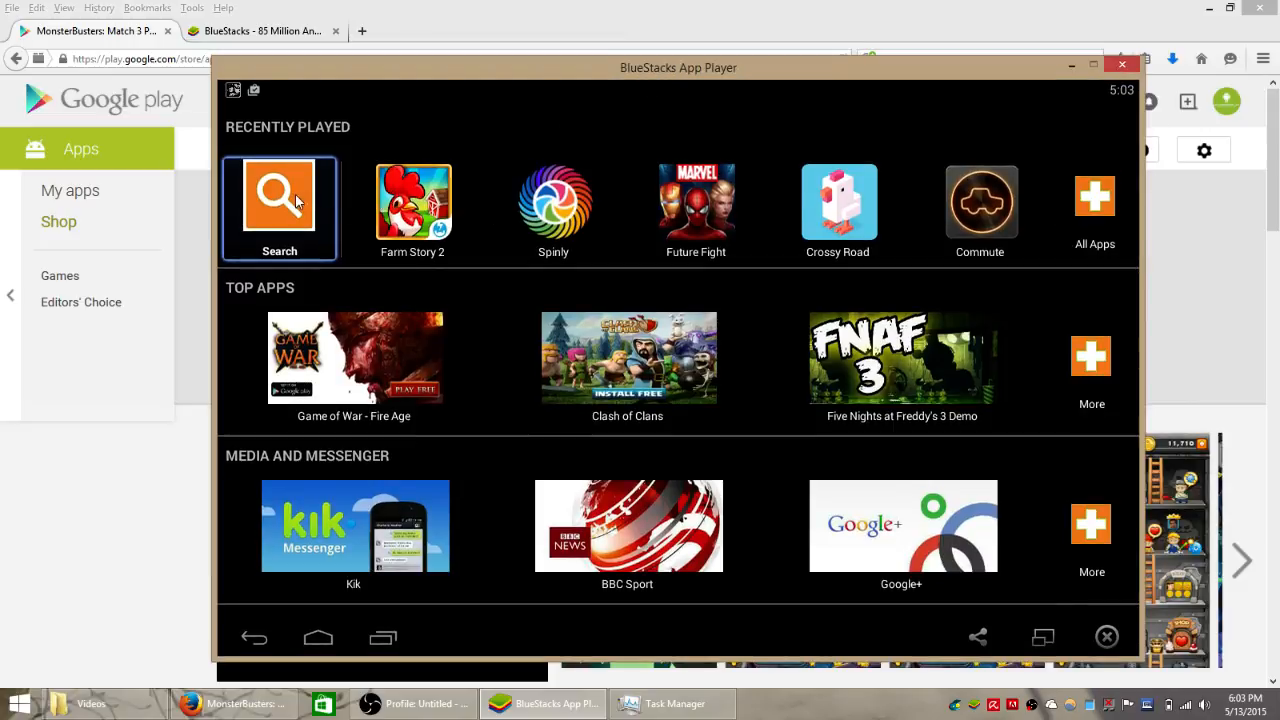
Search Google Play for 'monsterbusters'
{"action": "left_click", "coordinate": [280, 196]}
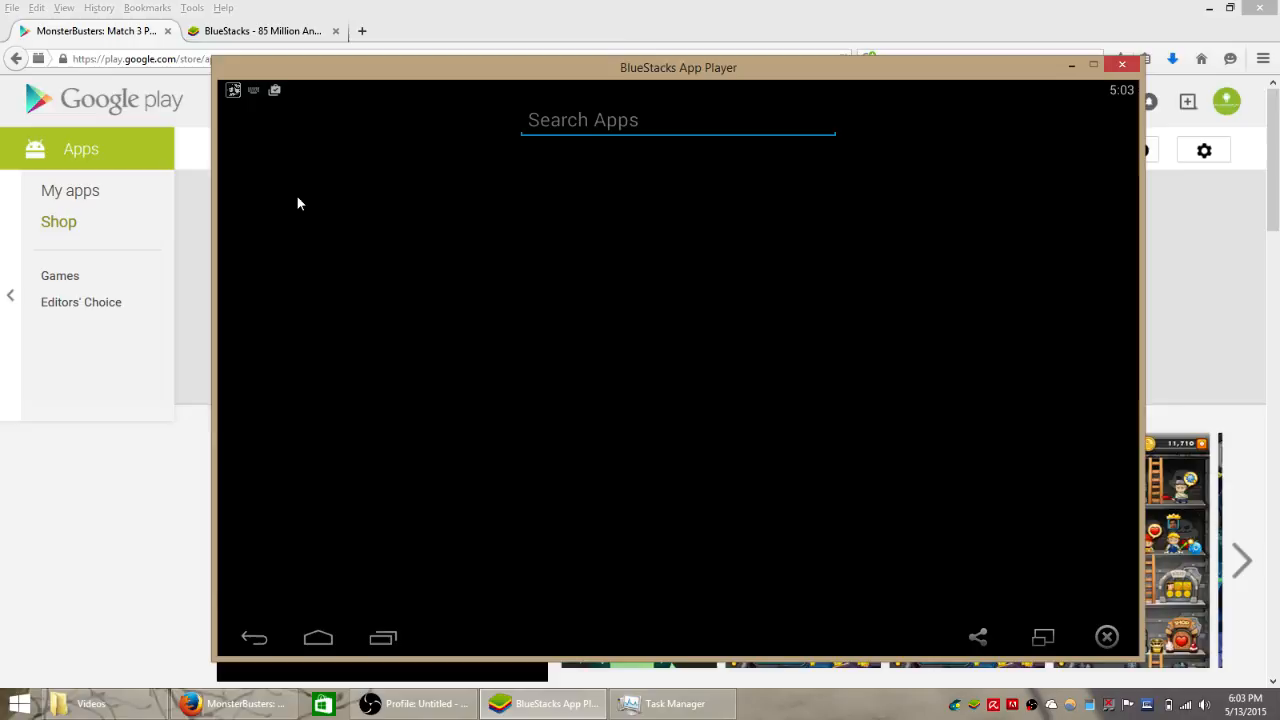
{"action": "type", "text": "monster"}
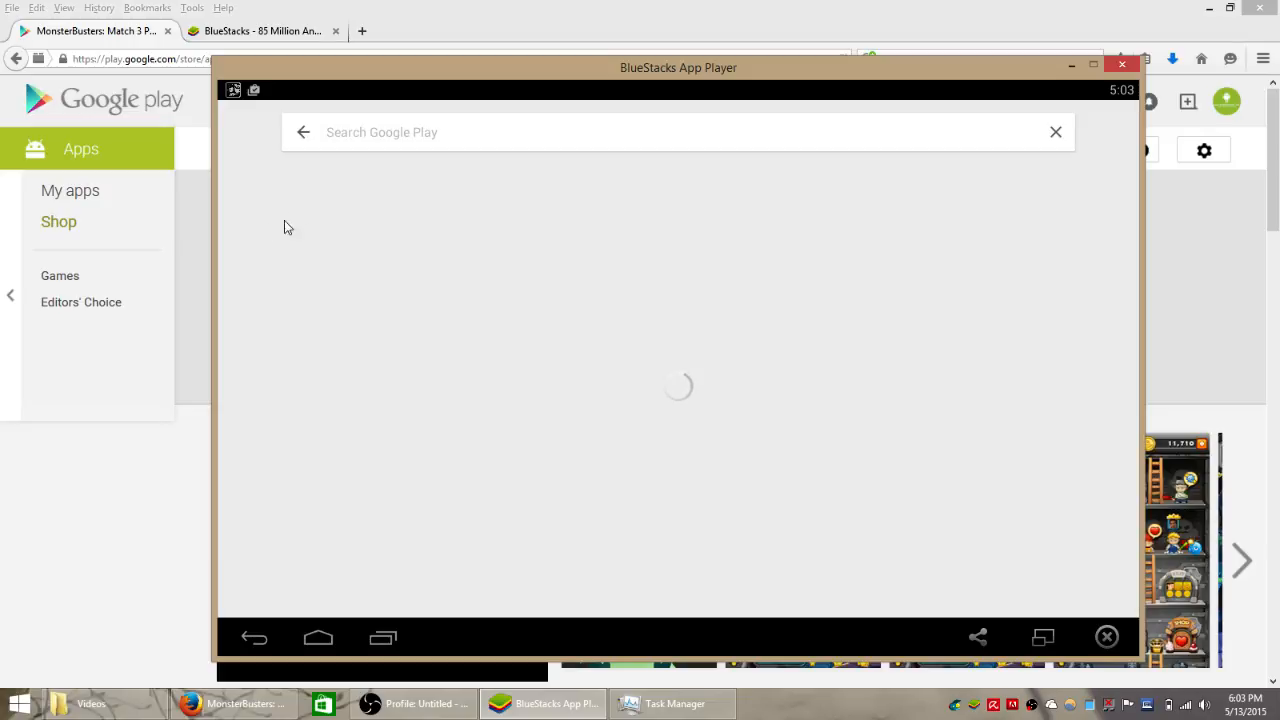
{"action": "type", "text": "monsterbusters"}
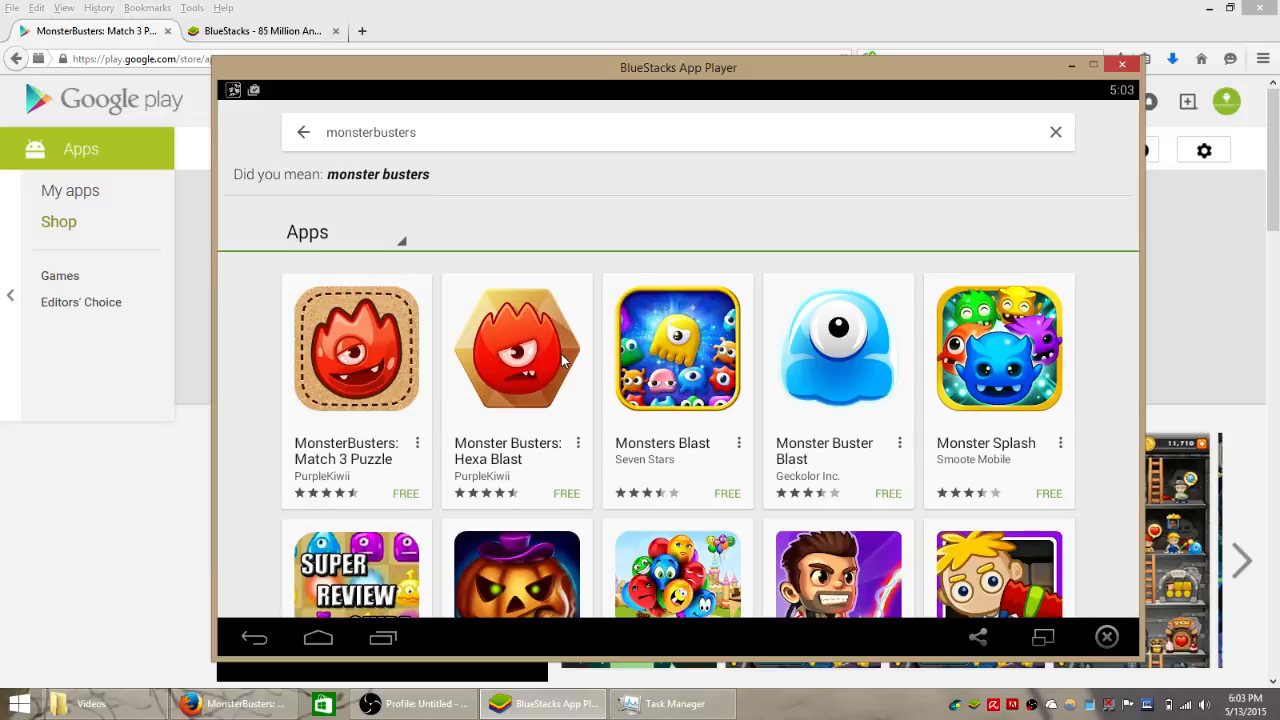
{"action": "mouse_move", "coordinate": [490, 492]}
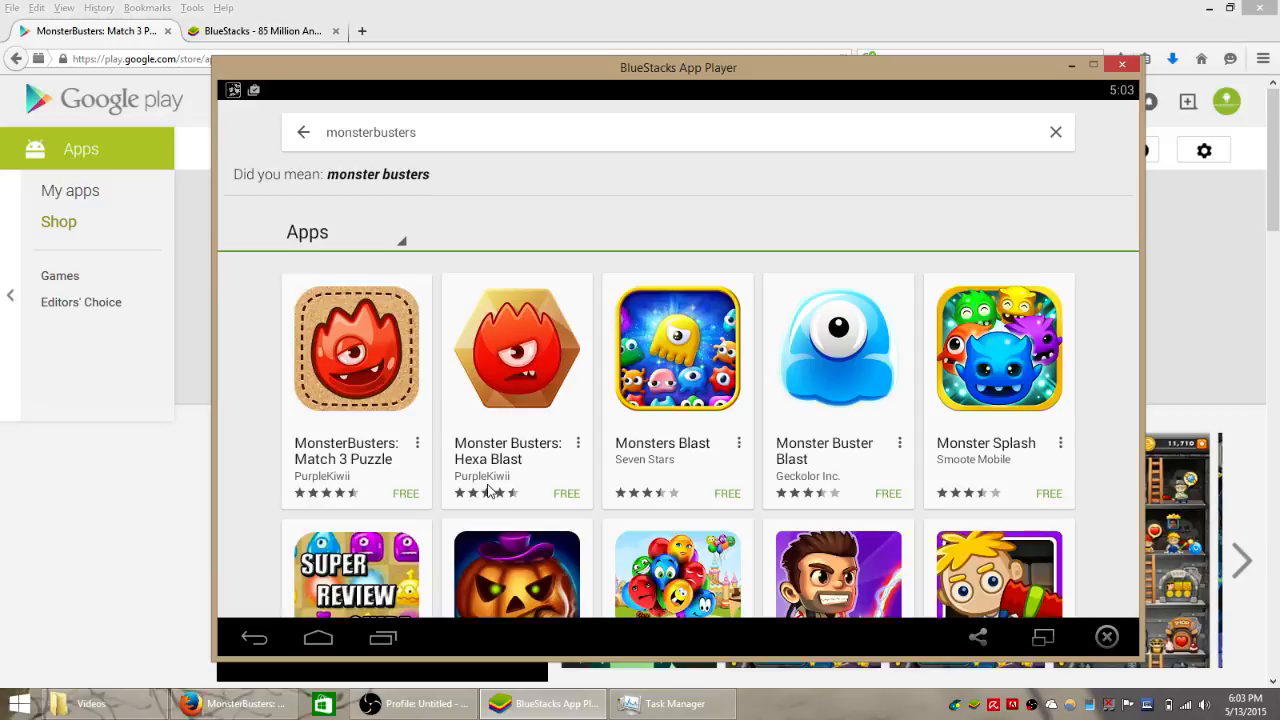
{"action": "mouse_move", "coordinate": [1174, 368]}
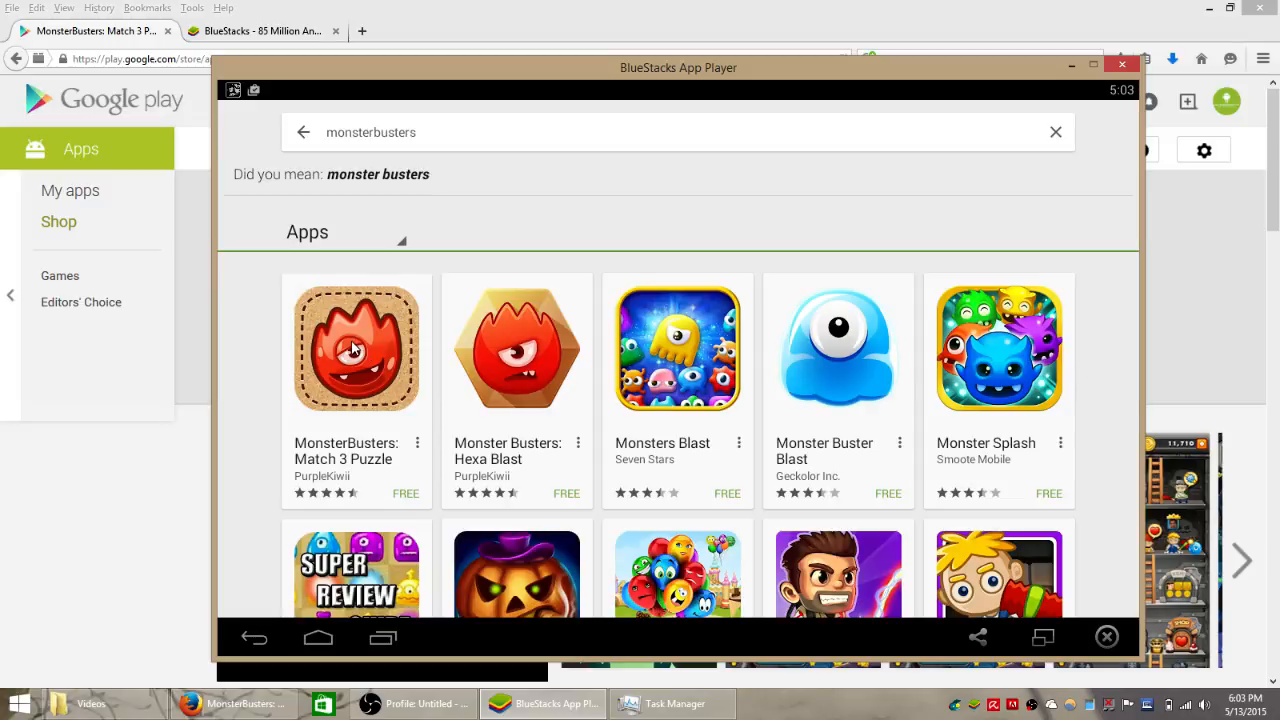
Install MonsterBusters: Match 3 Puzzle from its store page, accepting its permissions
{"action": "left_click", "coordinate": [356, 348]}
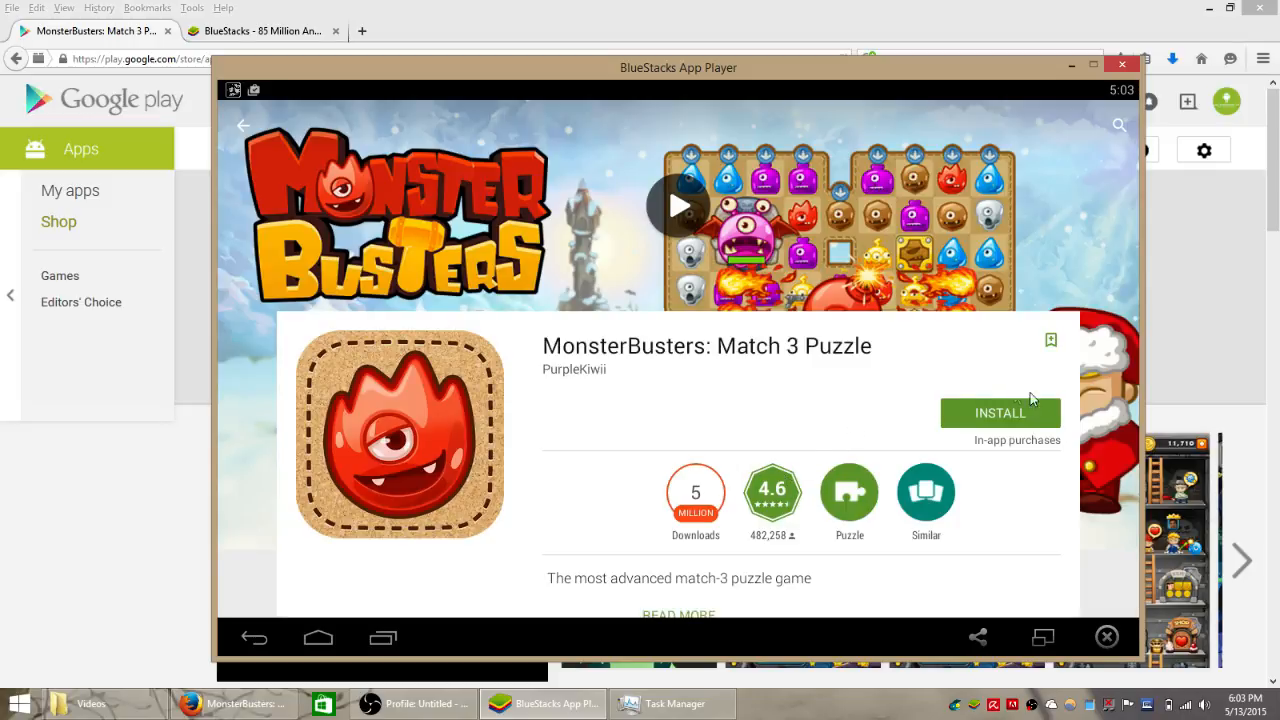
{"action": "mouse_move", "coordinate": [1020, 572]}
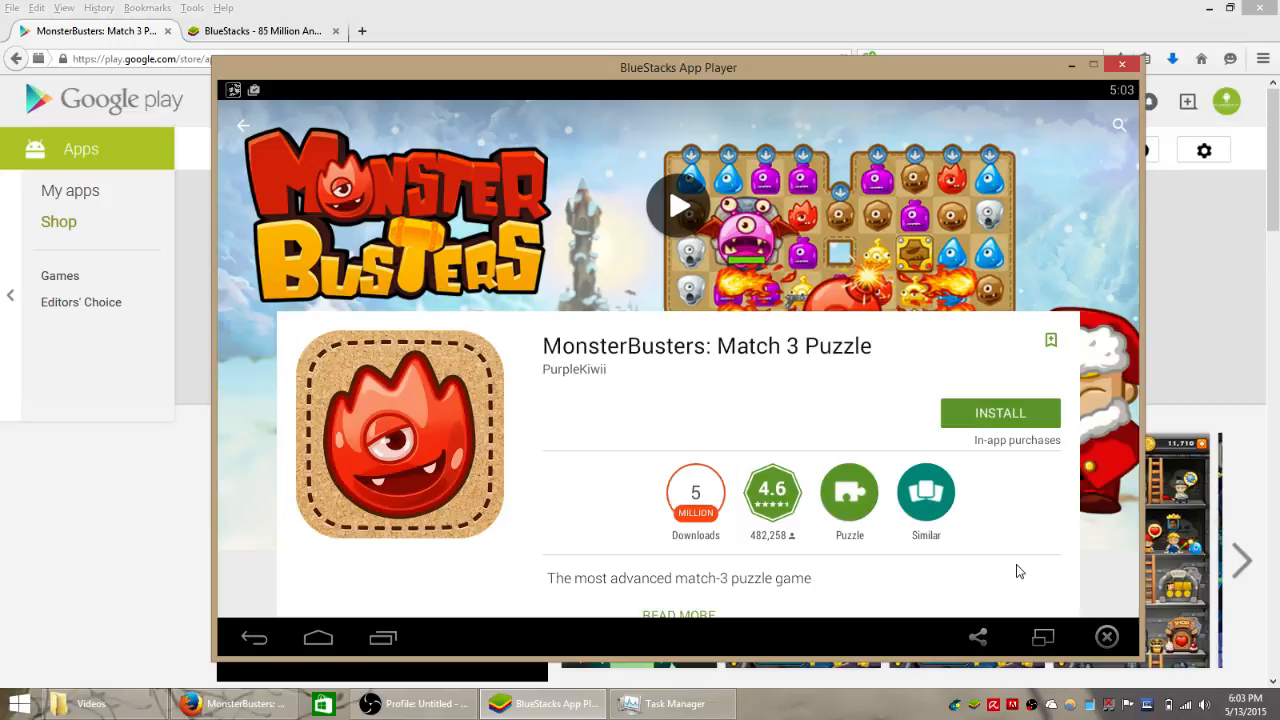
{"action": "left_click", "coordinate": [1000, 412]}
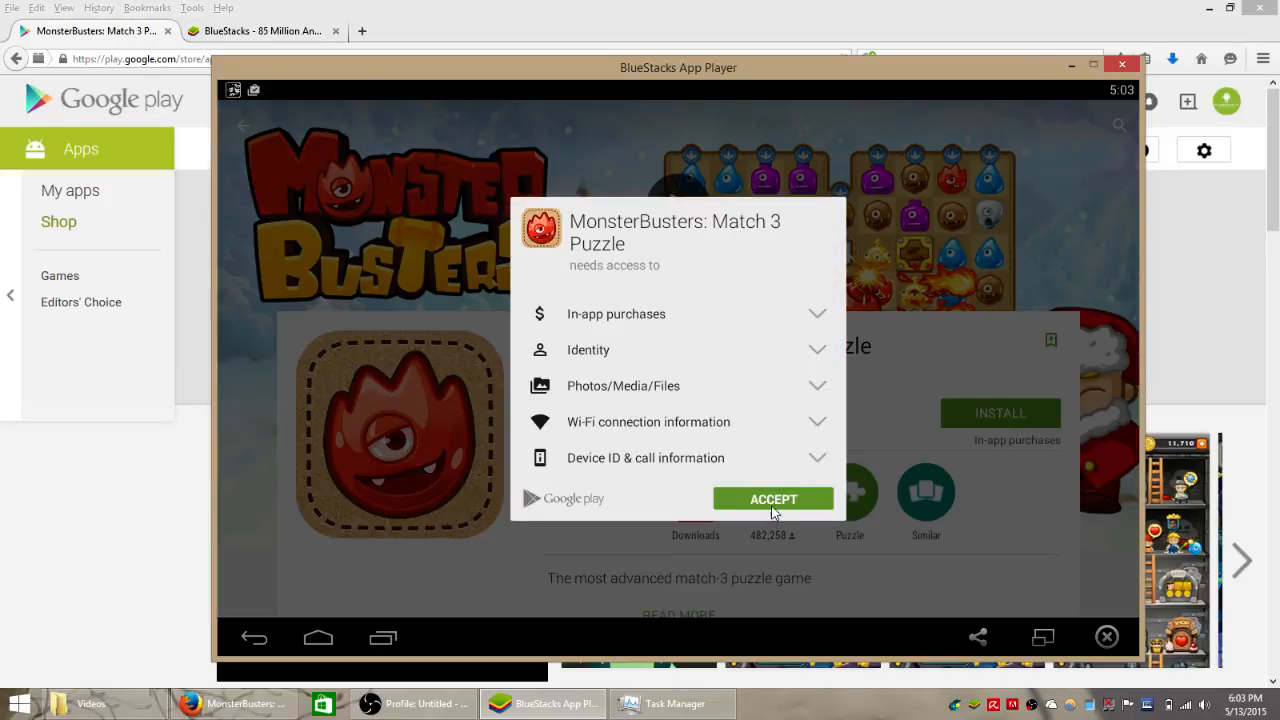
{"action": "left_click", "coordinate": [772, 500]}
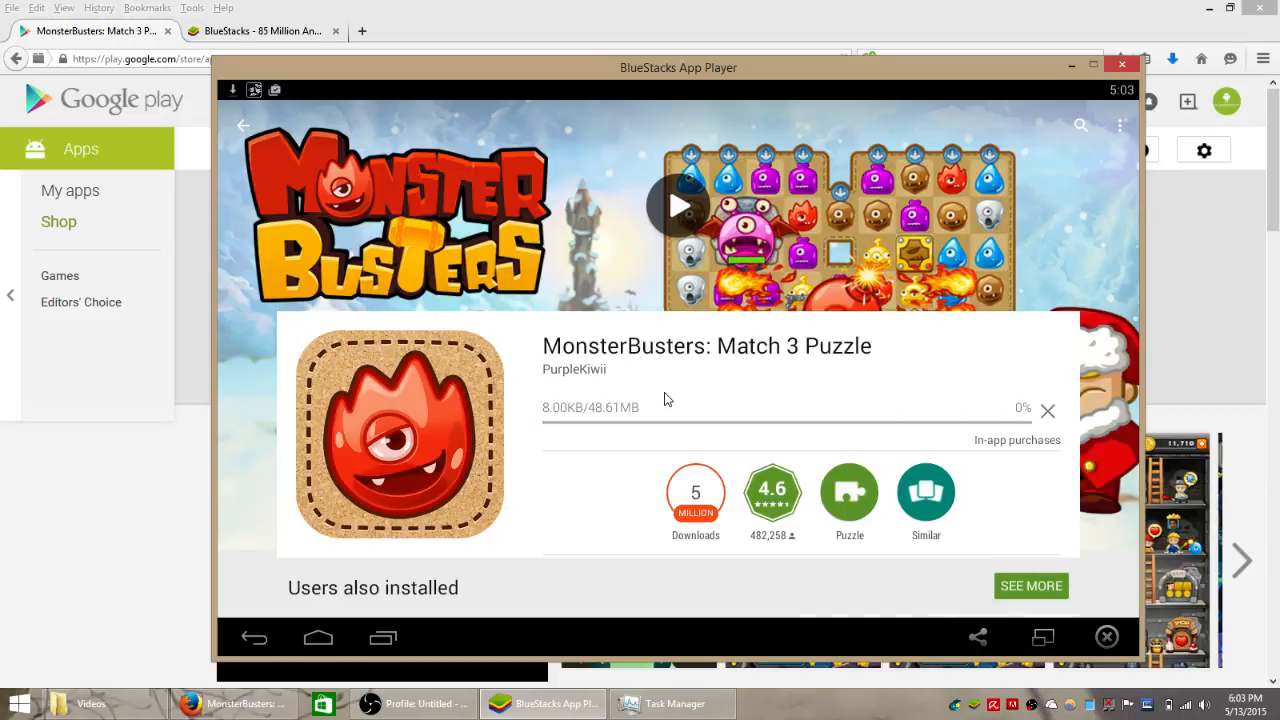
{"action": "mouse_move", "coordinate": [718, 418]}
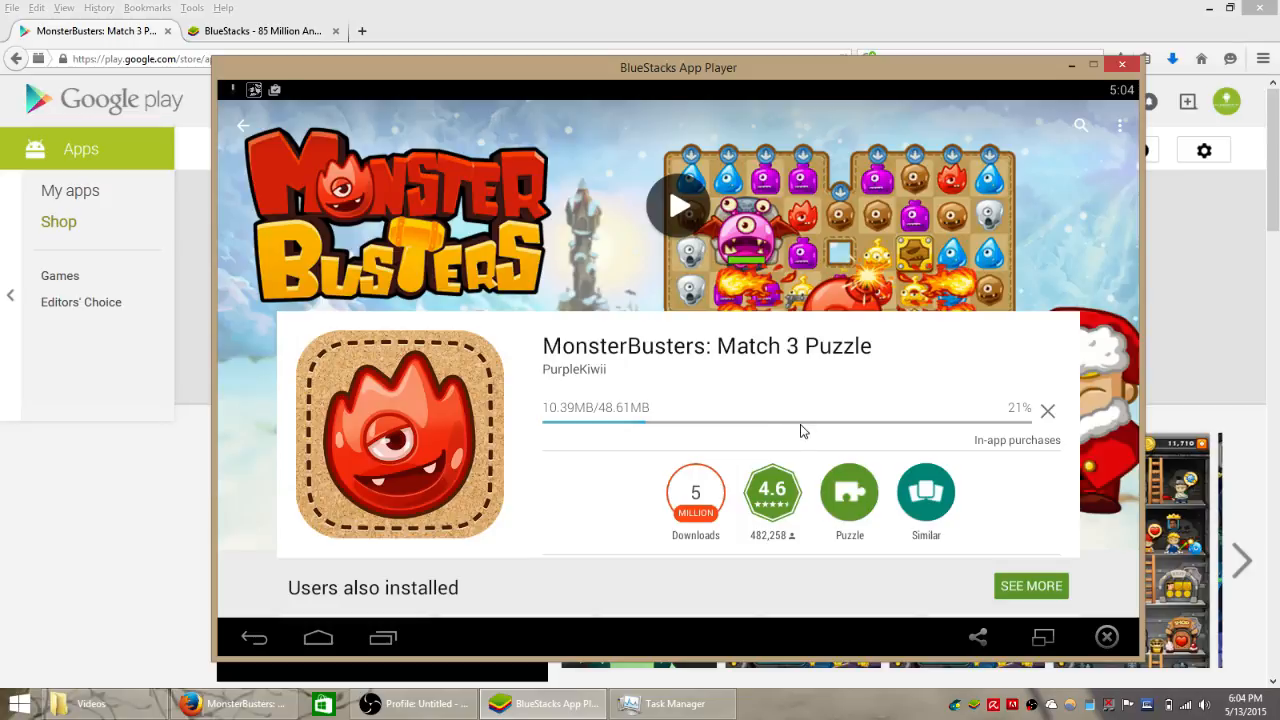
{"action": "mouse_move", "coordinate": [990, 396]}
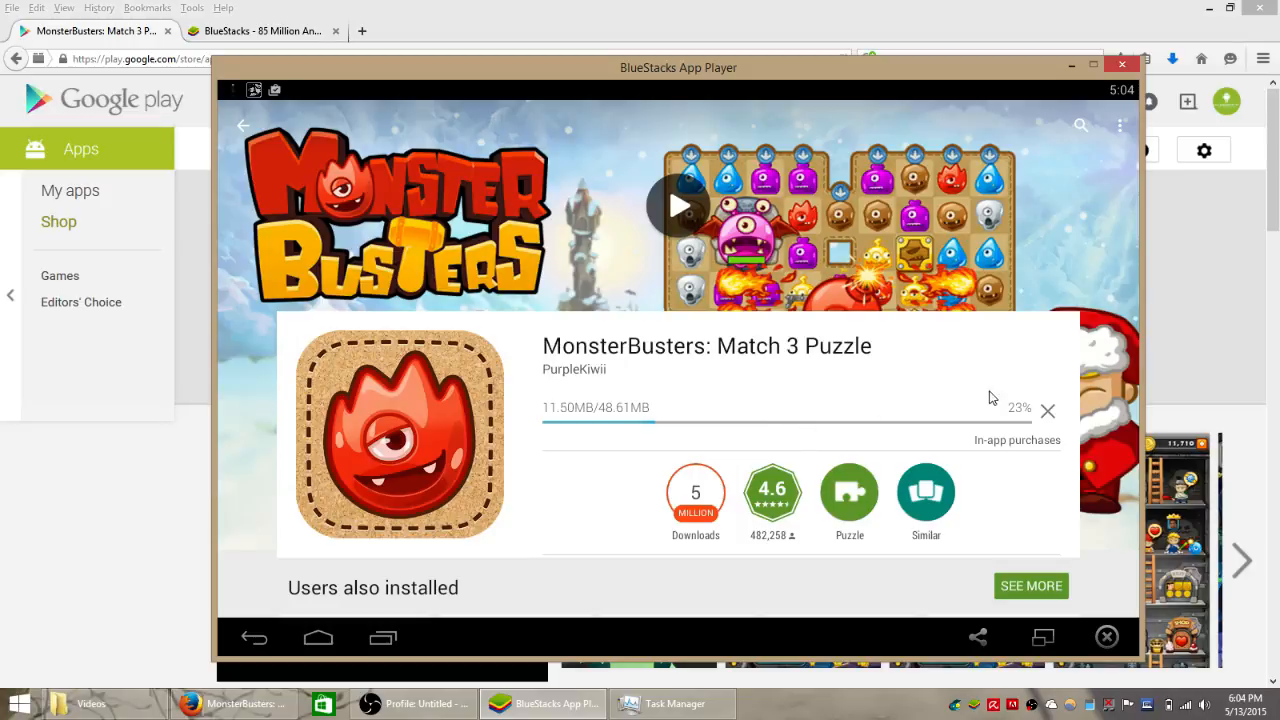
{"action": "mouse_move", "coordinate": [976, 378]}
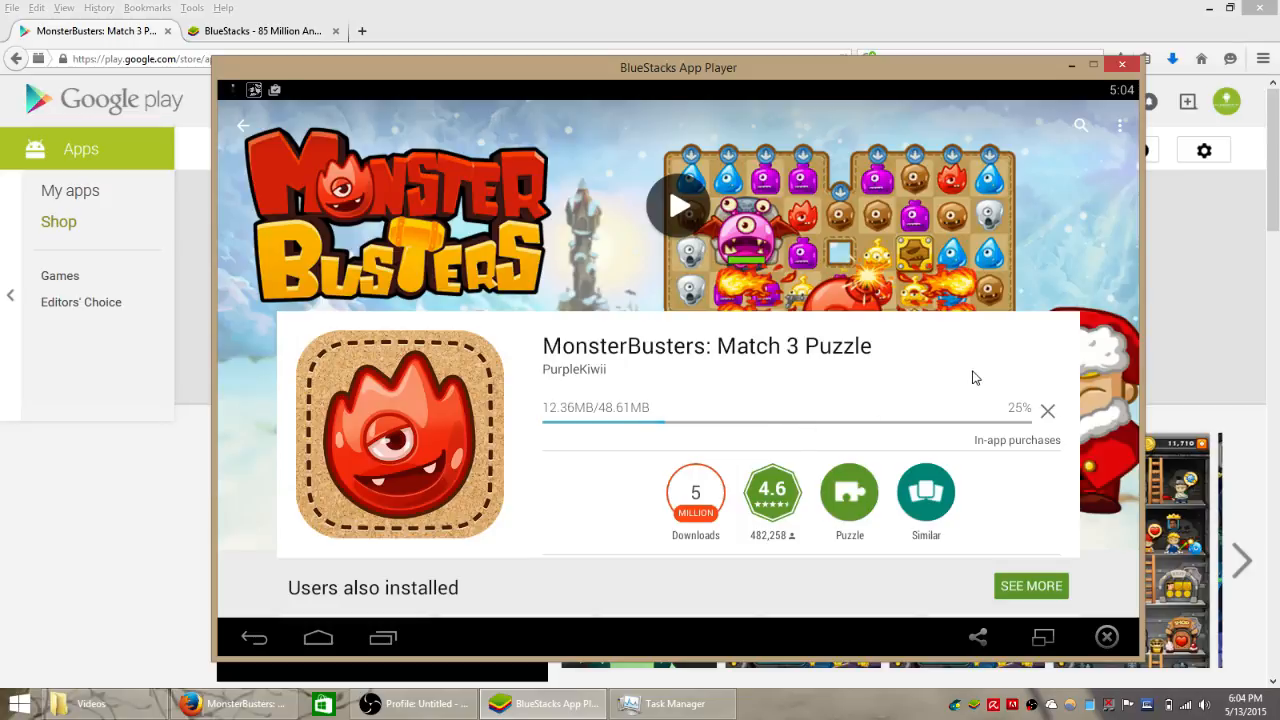
{"action": "mouse_move", "coordinate": [996, 440]}
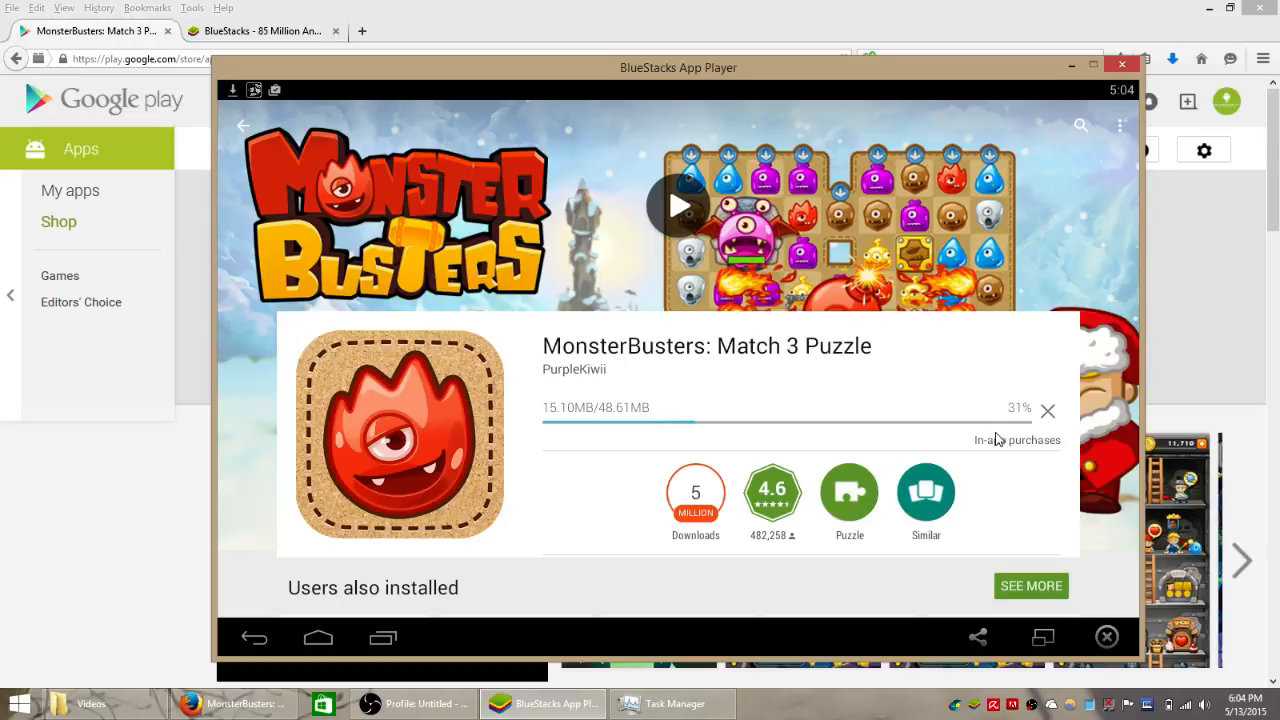
{"action": "mouse_move", "coordinate": [704, 8]}
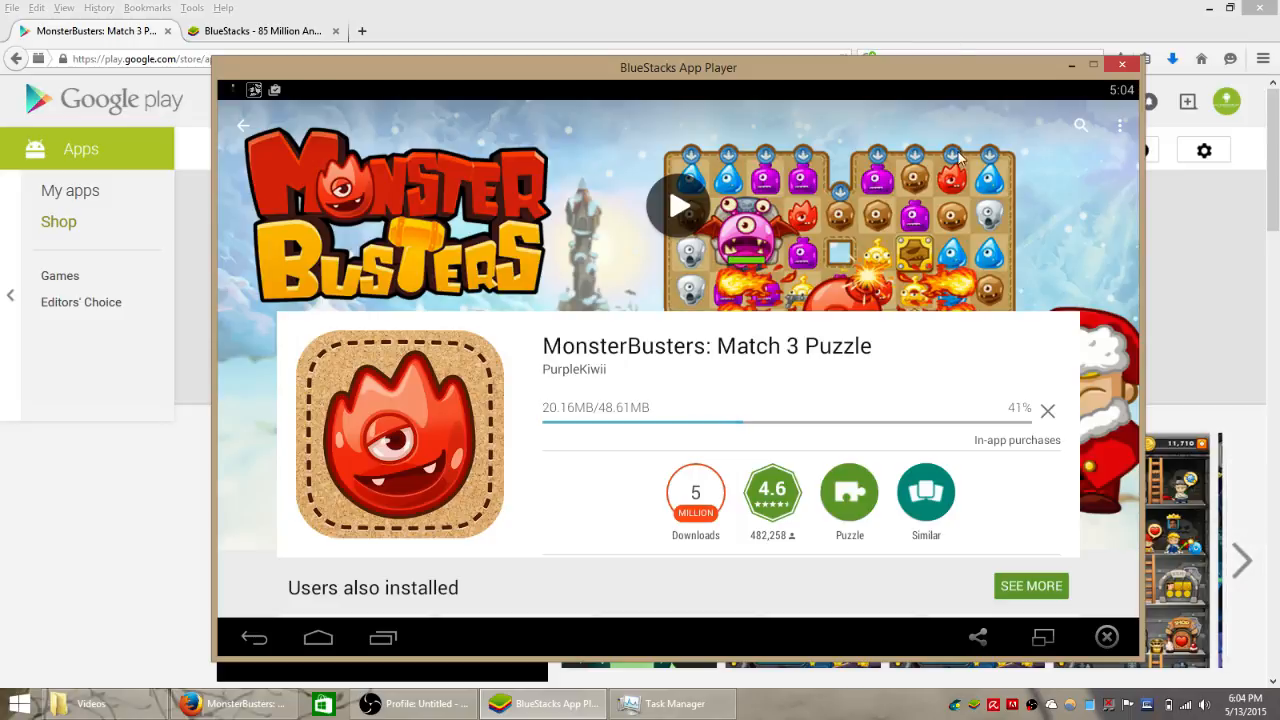
{"action": "mouse_move", "coordinate": [882, 336]}
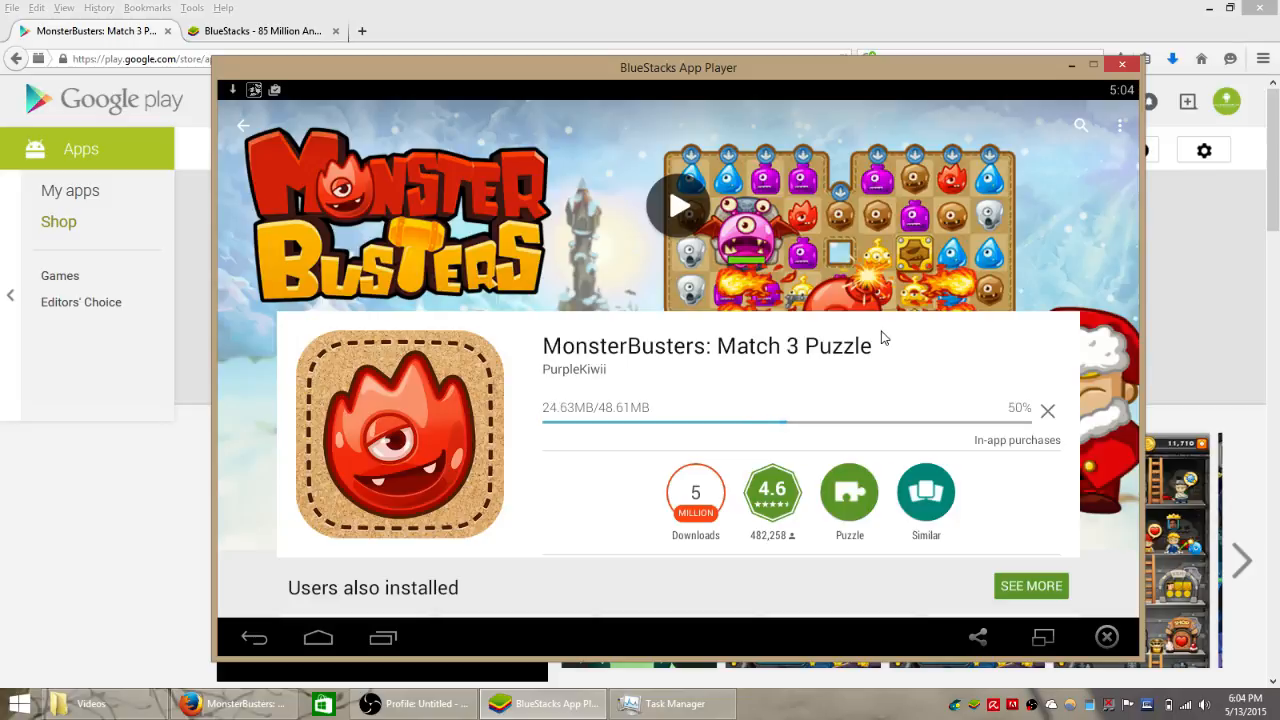
{"action": "mouse_move", "coordinate": [876, 374]}
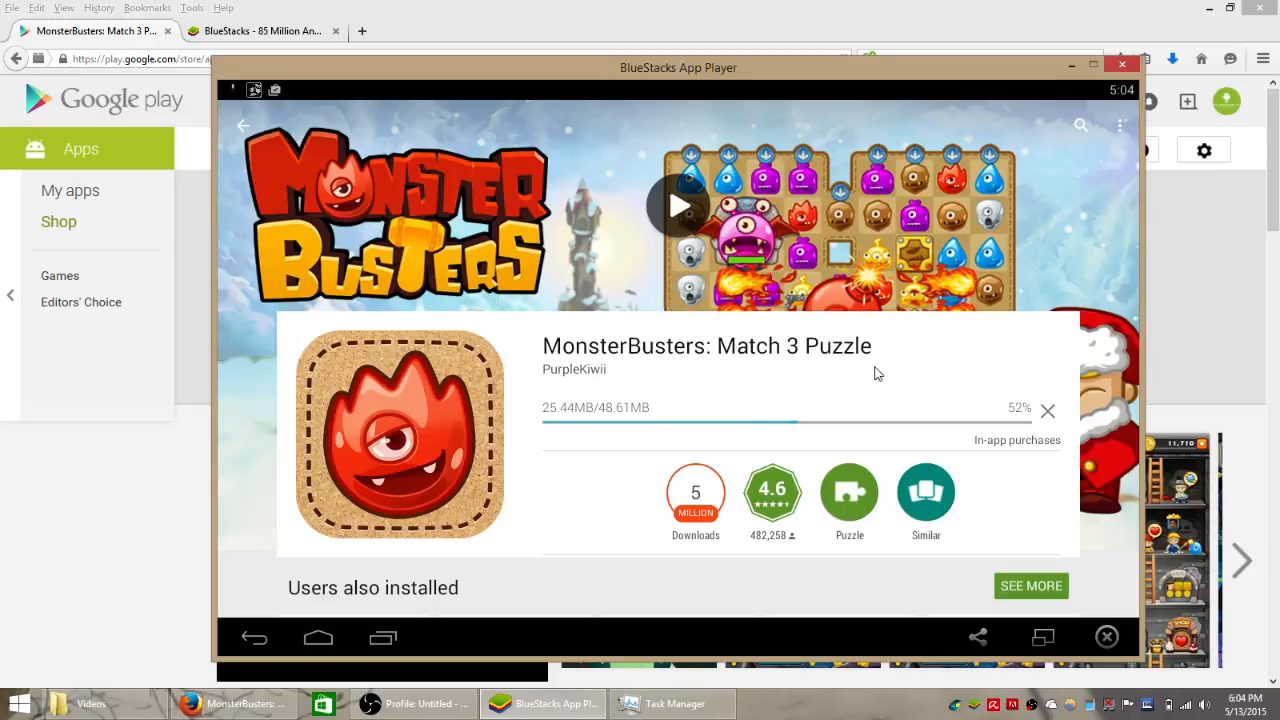